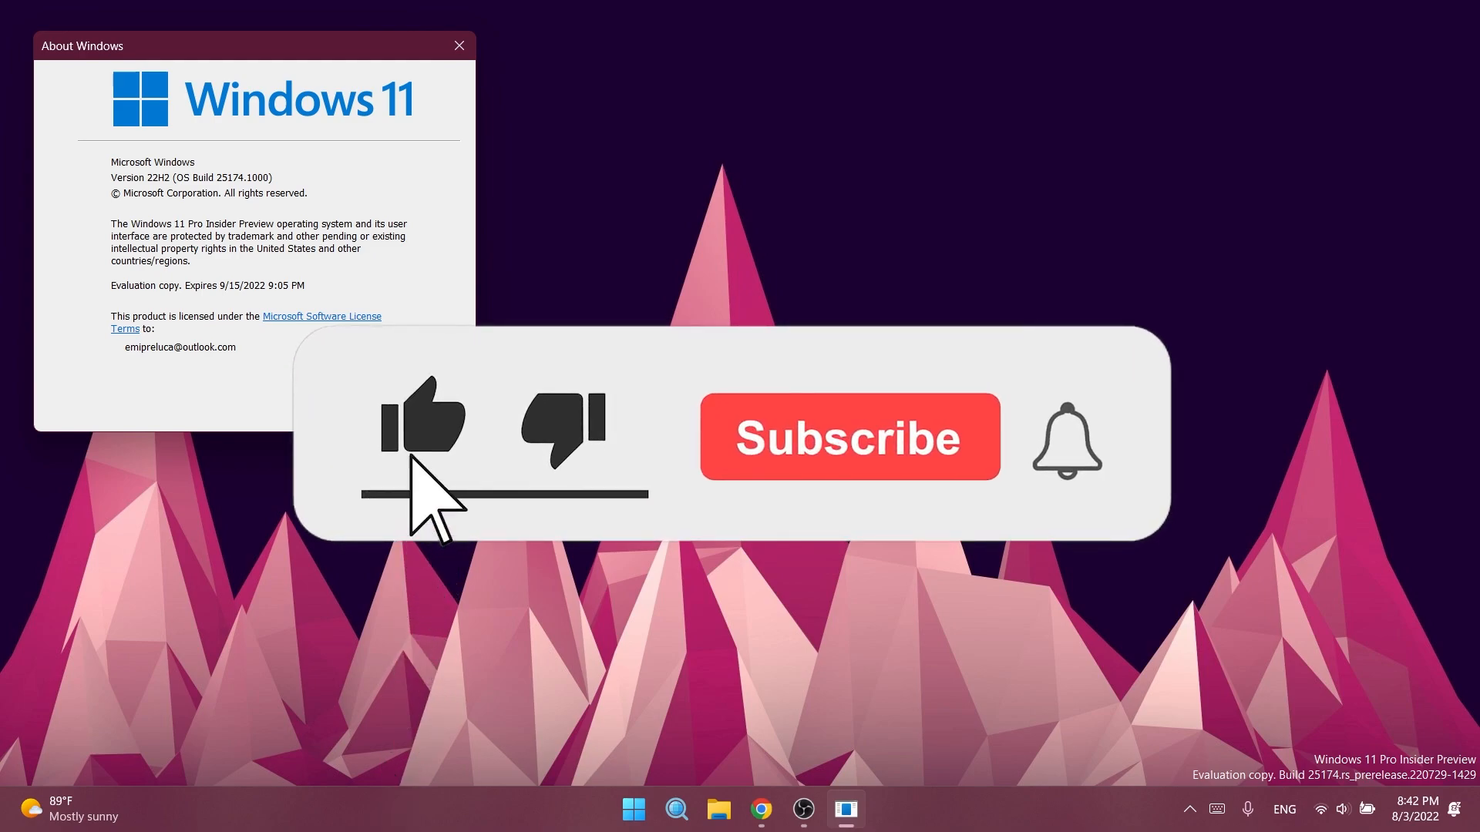
- Dismiss the About Windows dialog with OK and show the widgets board from the taskbar
left_click(848, 436)
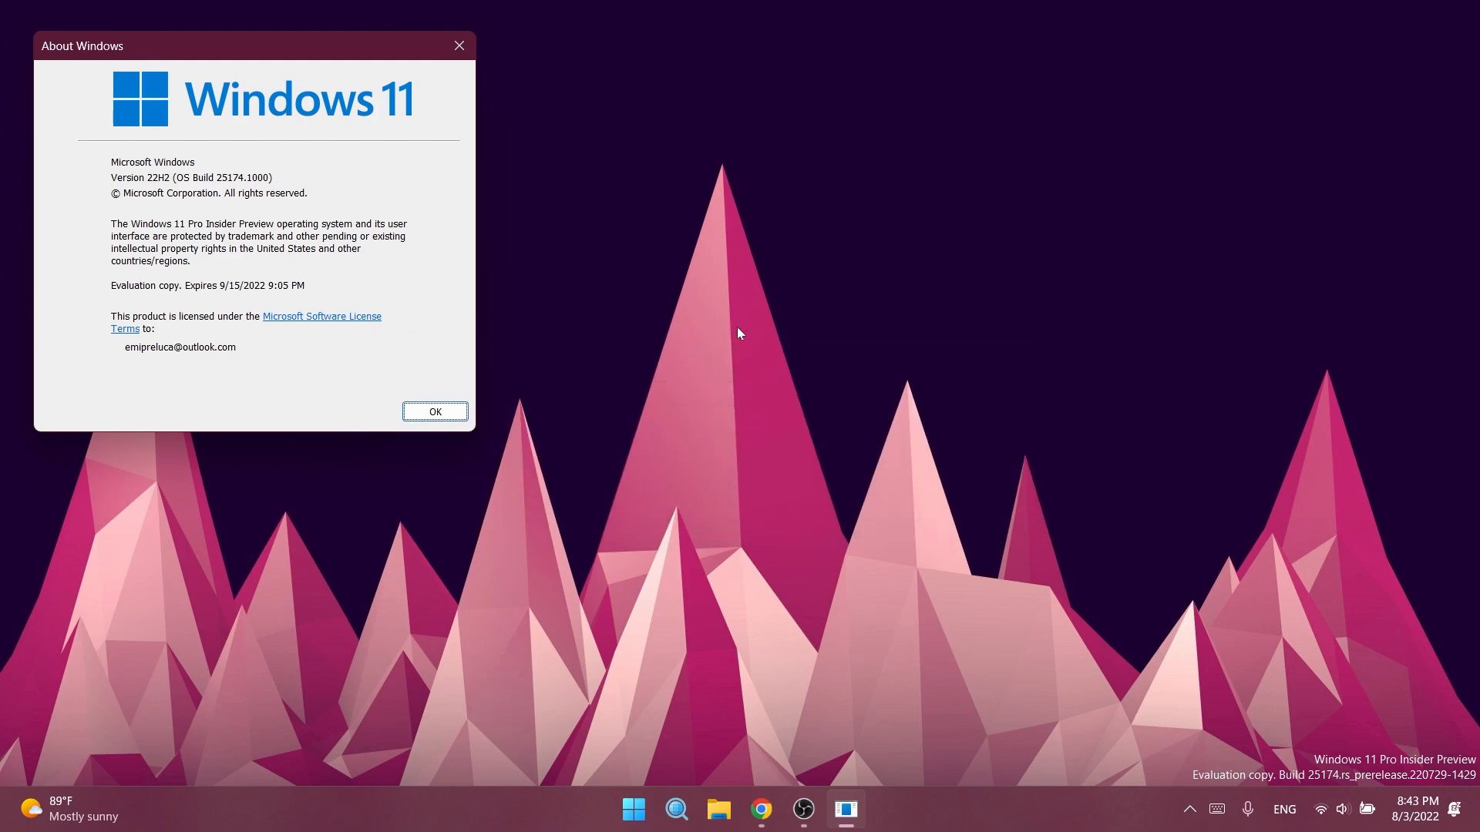
left_click(433, 412)
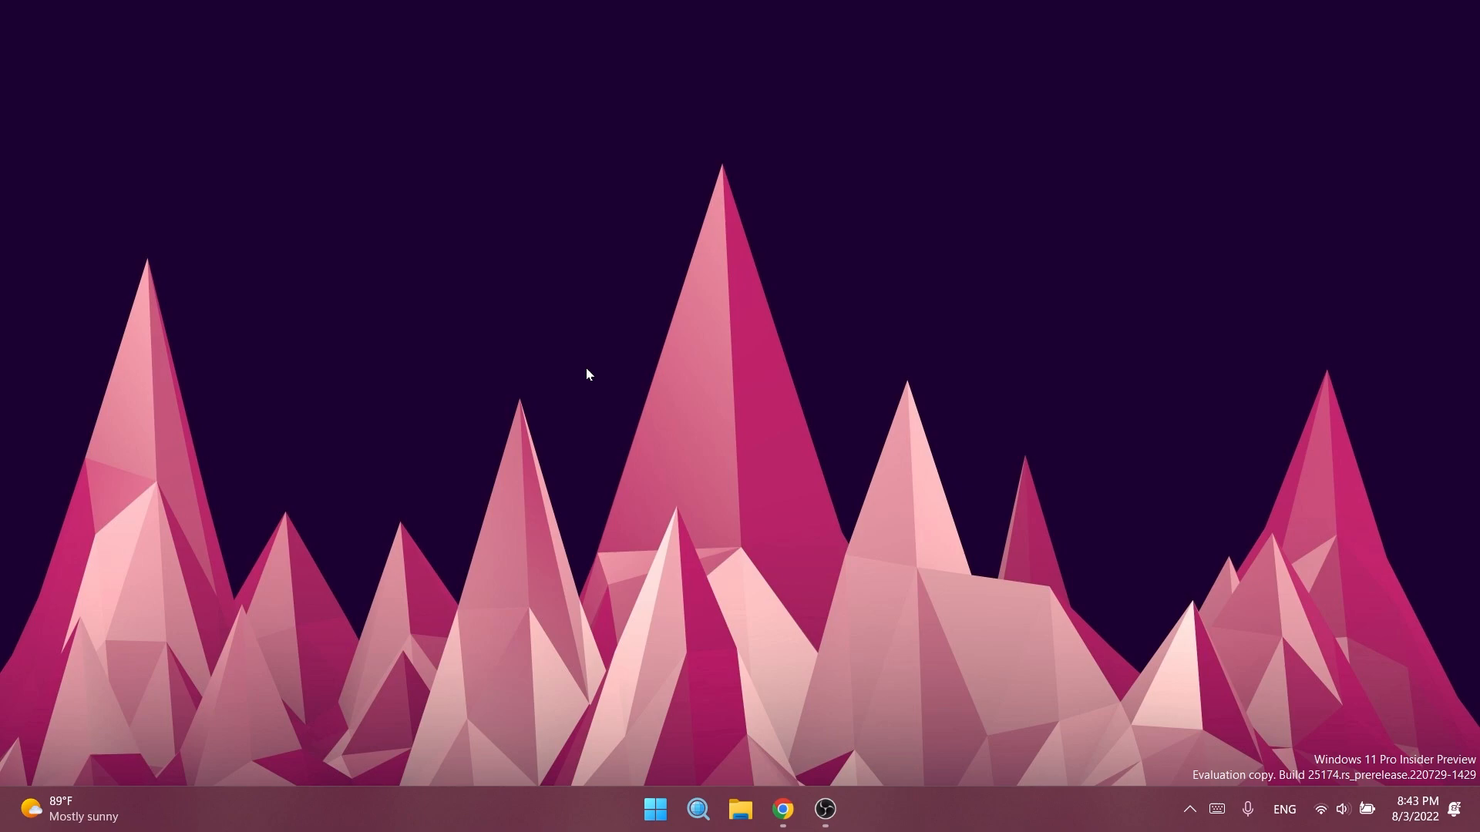
left_click(61, 809)
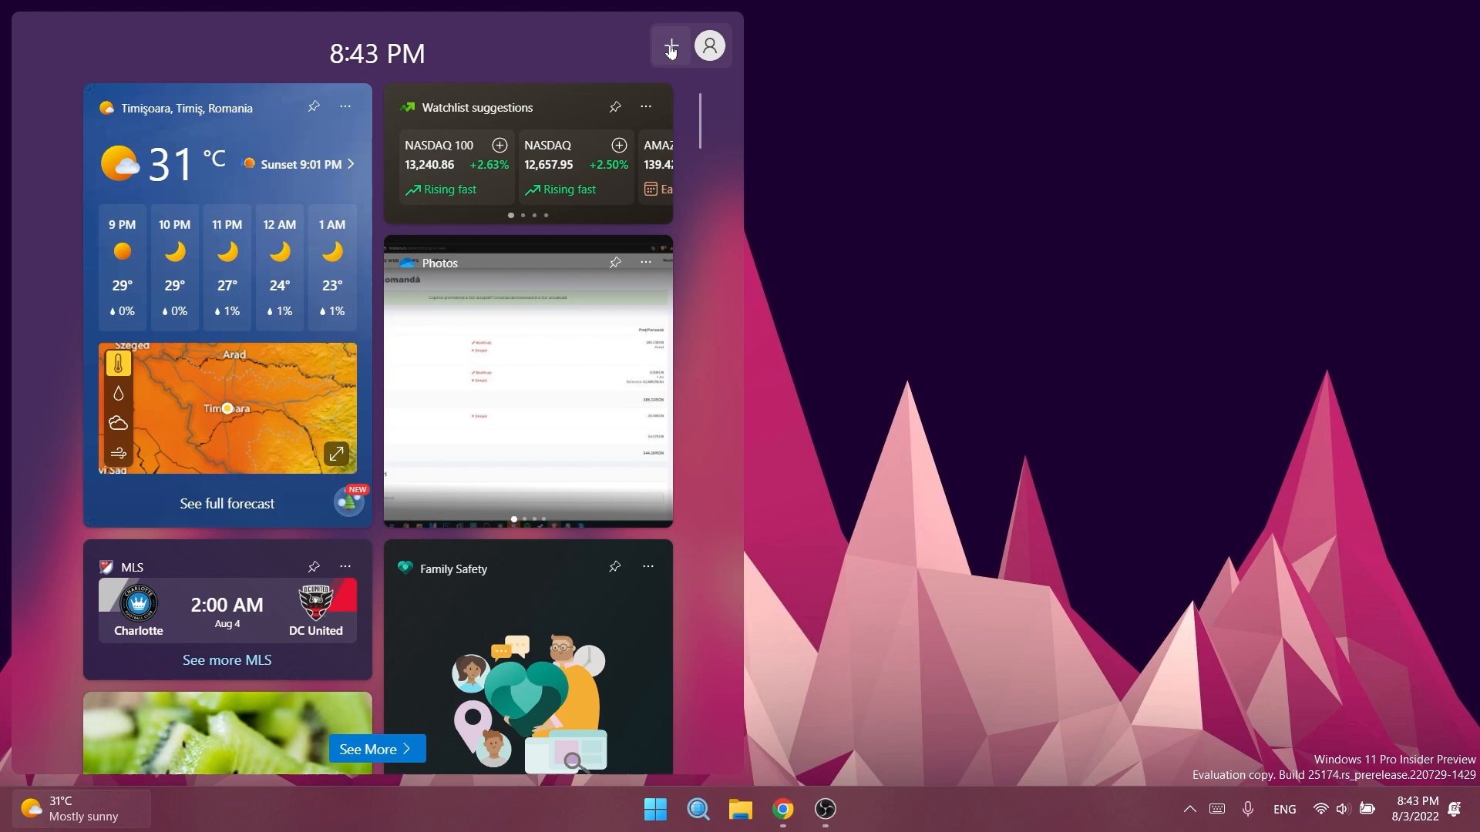
- Browse addable widgets to preview Game Pass, then launch File Explorer from the taskbar
left_click(669, 45)
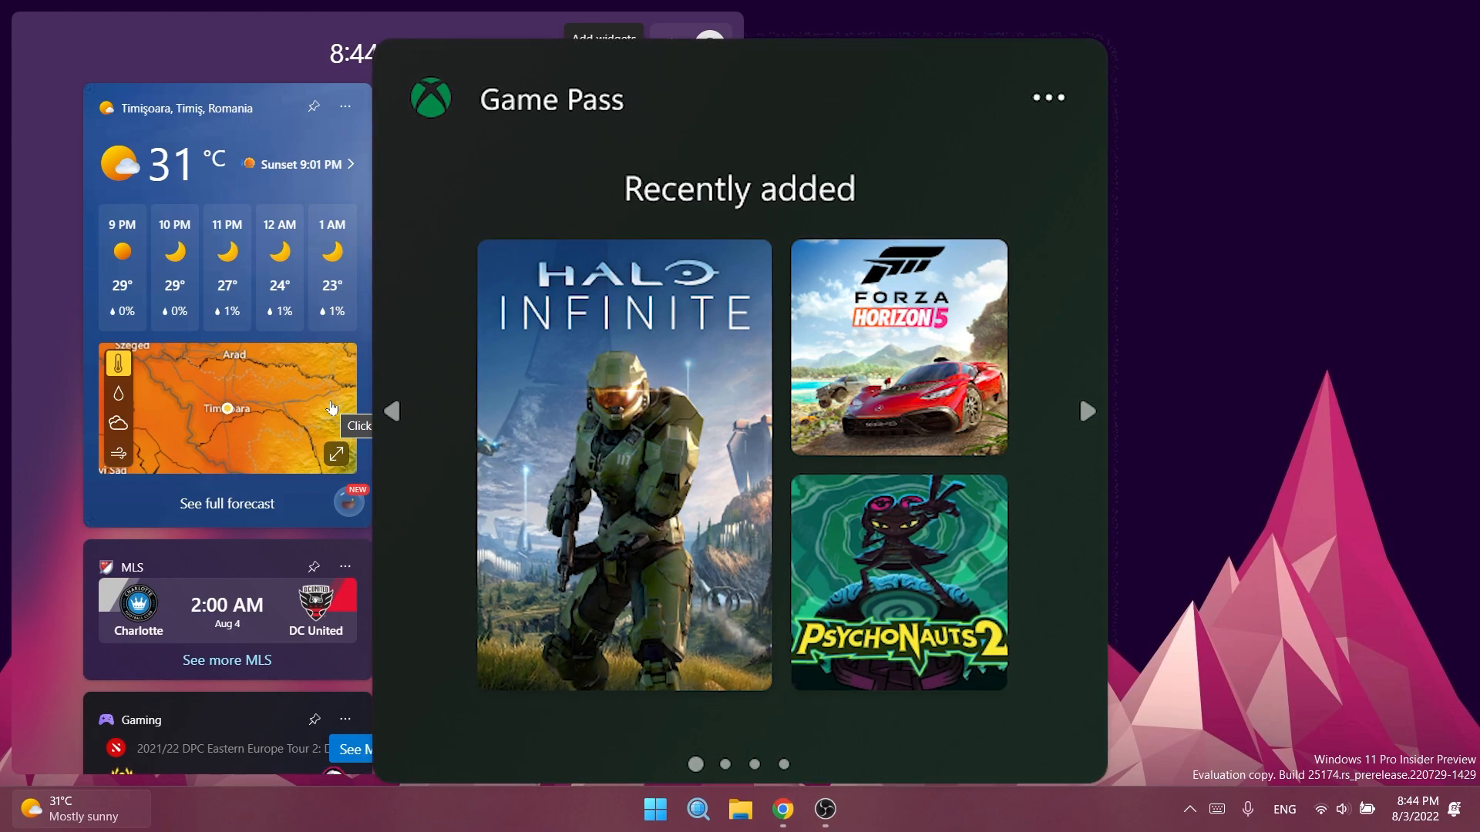
left_click(738, 809)
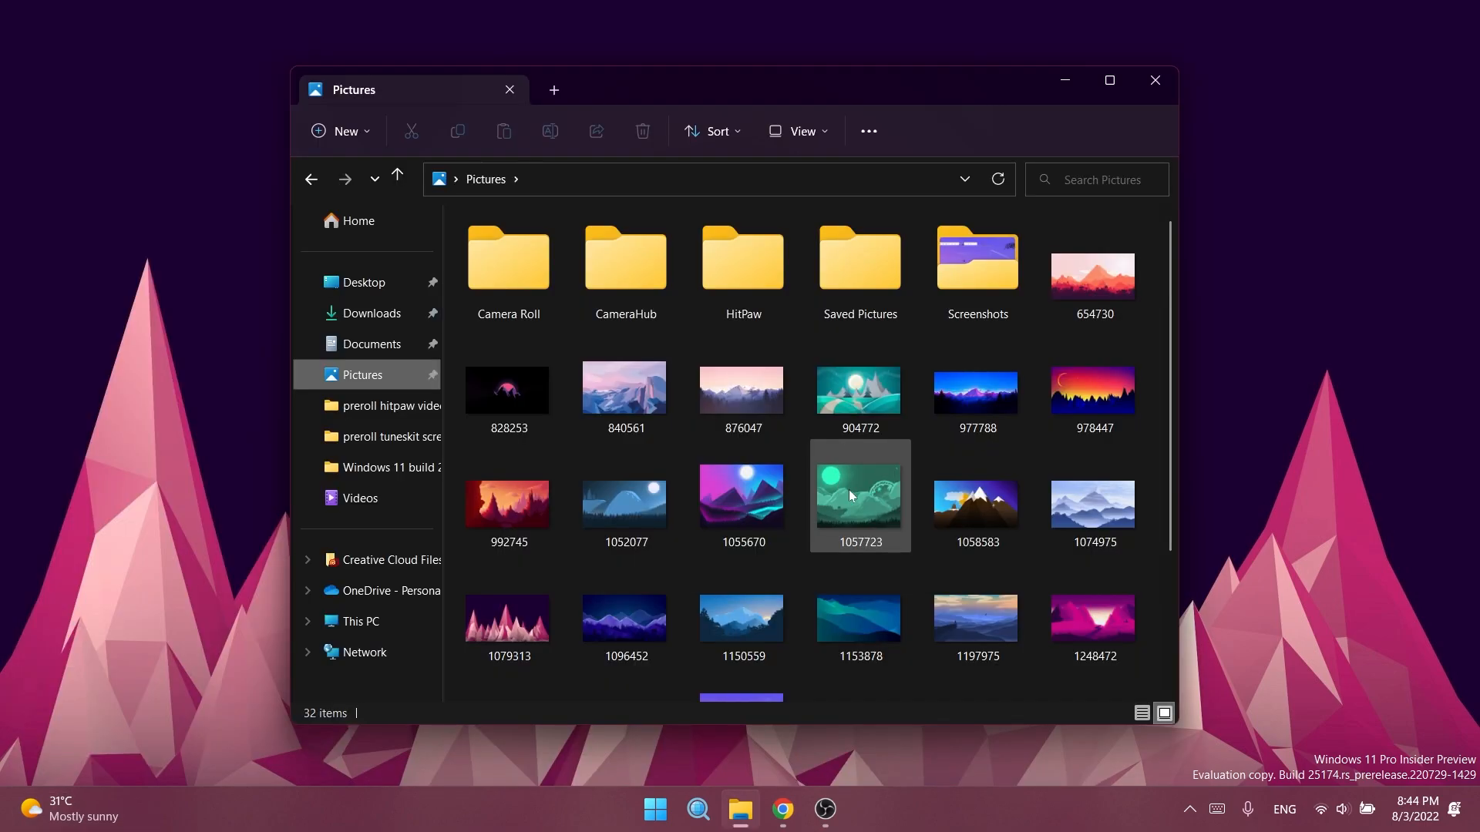
- Close the Pictures window and relaunch File Explorer showing This PC with Local Disk (C:)
left_click(360, 622)
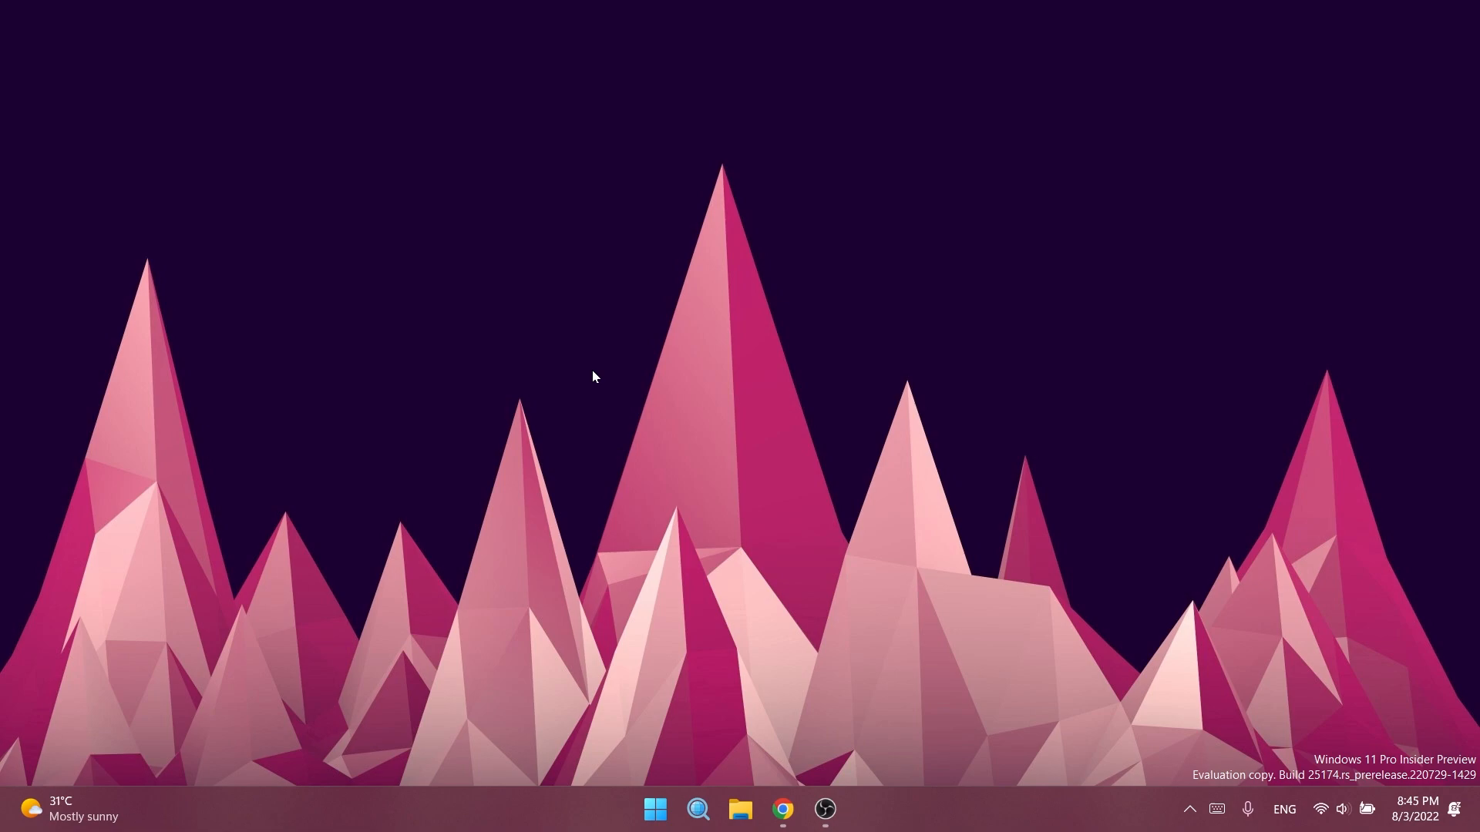
left_click(738, 809)
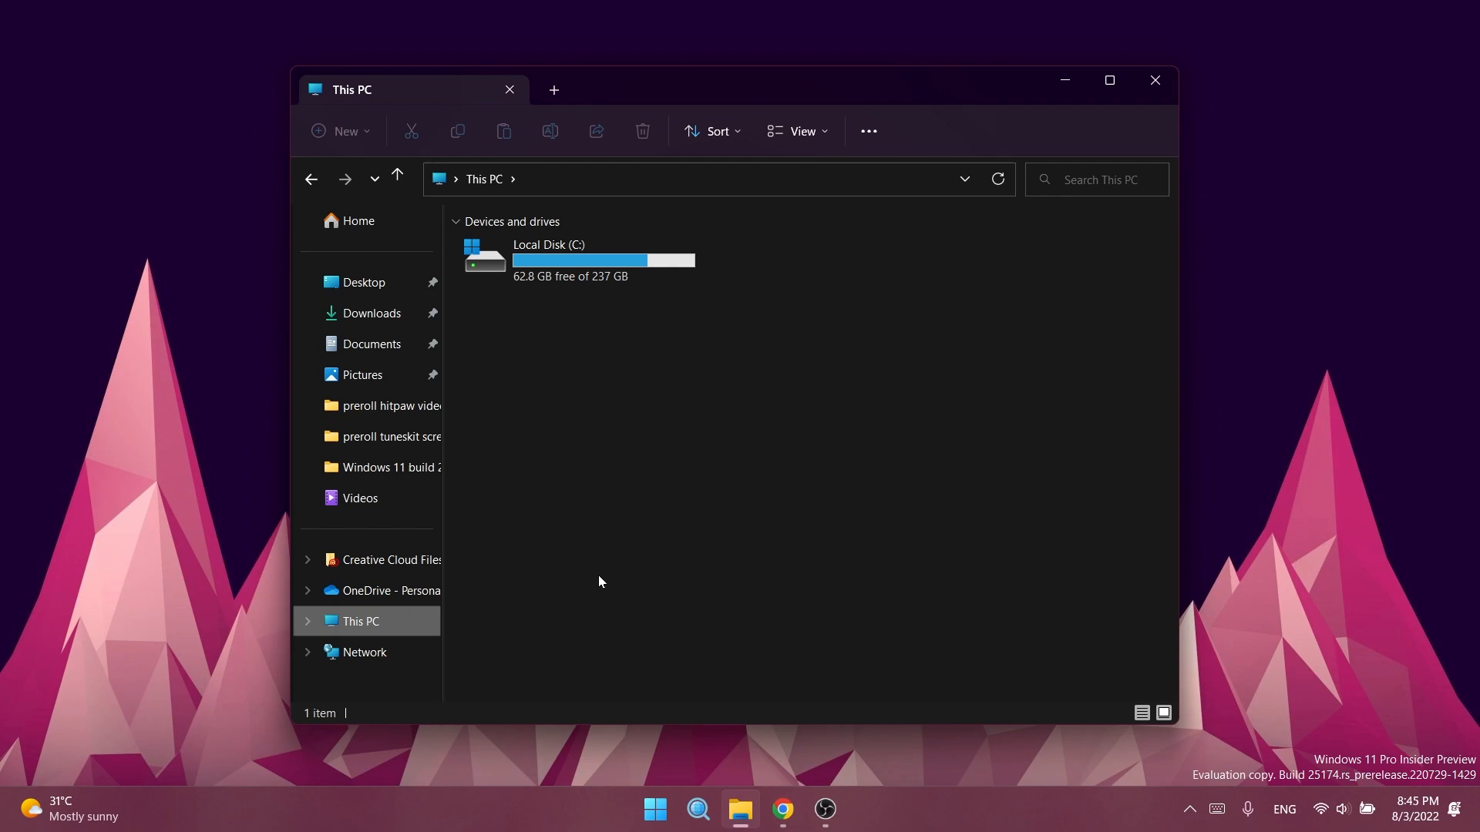
mouse_move(610, 577)
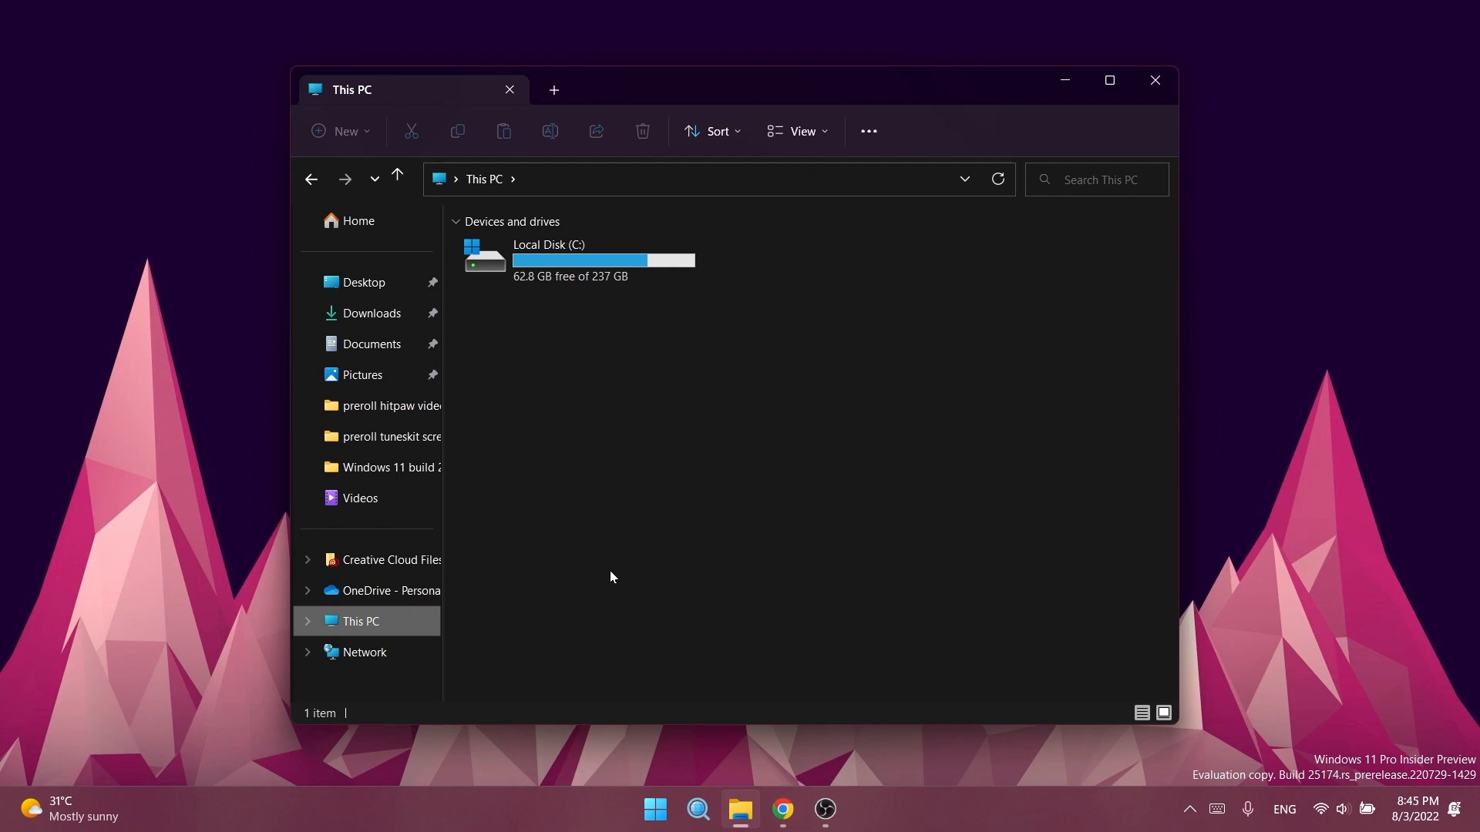
mouse_move(676, 461)
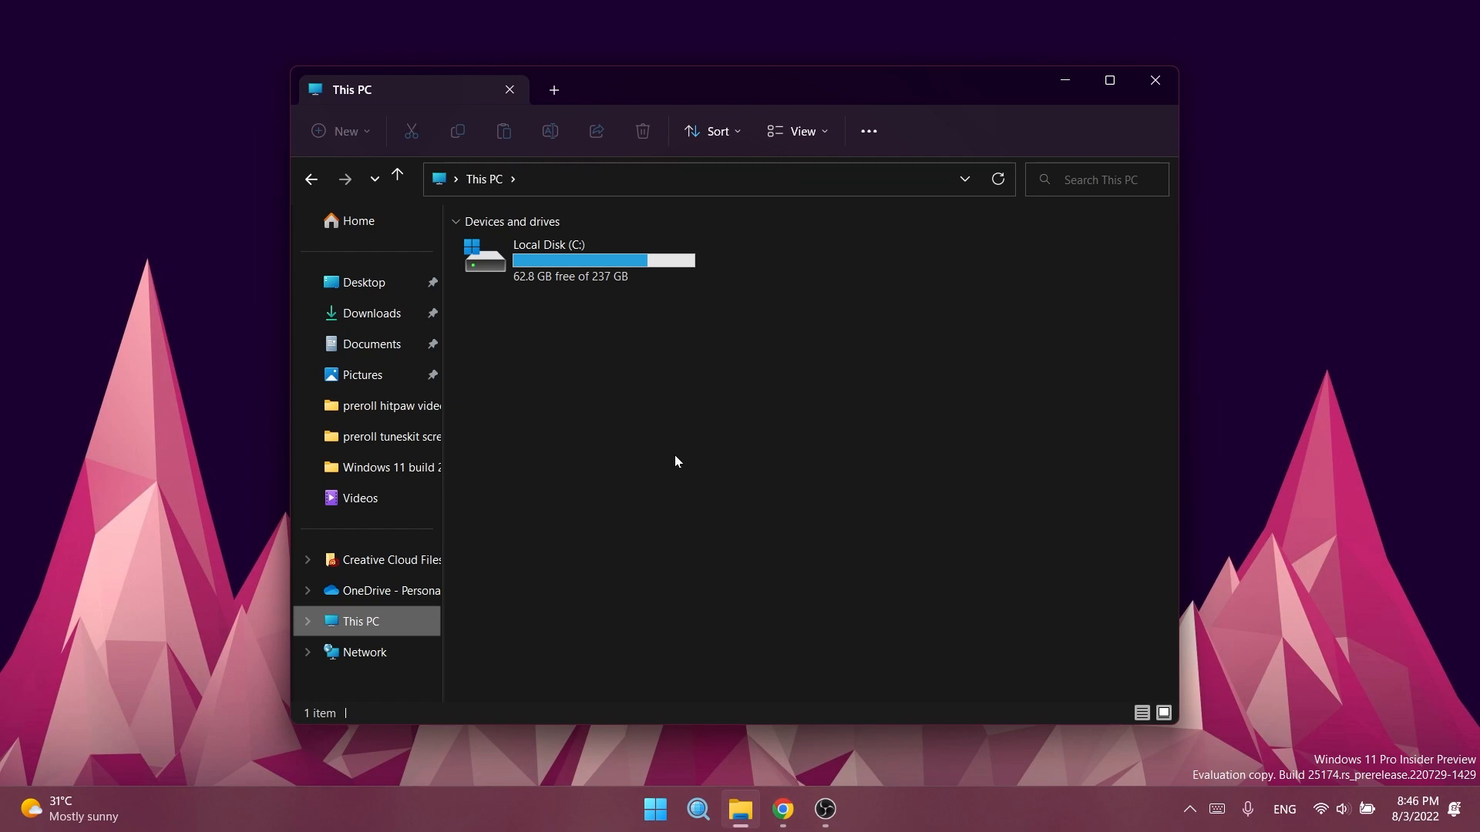
- Close the This PC window and launch Settings on its System page
left_click(1108, 80)
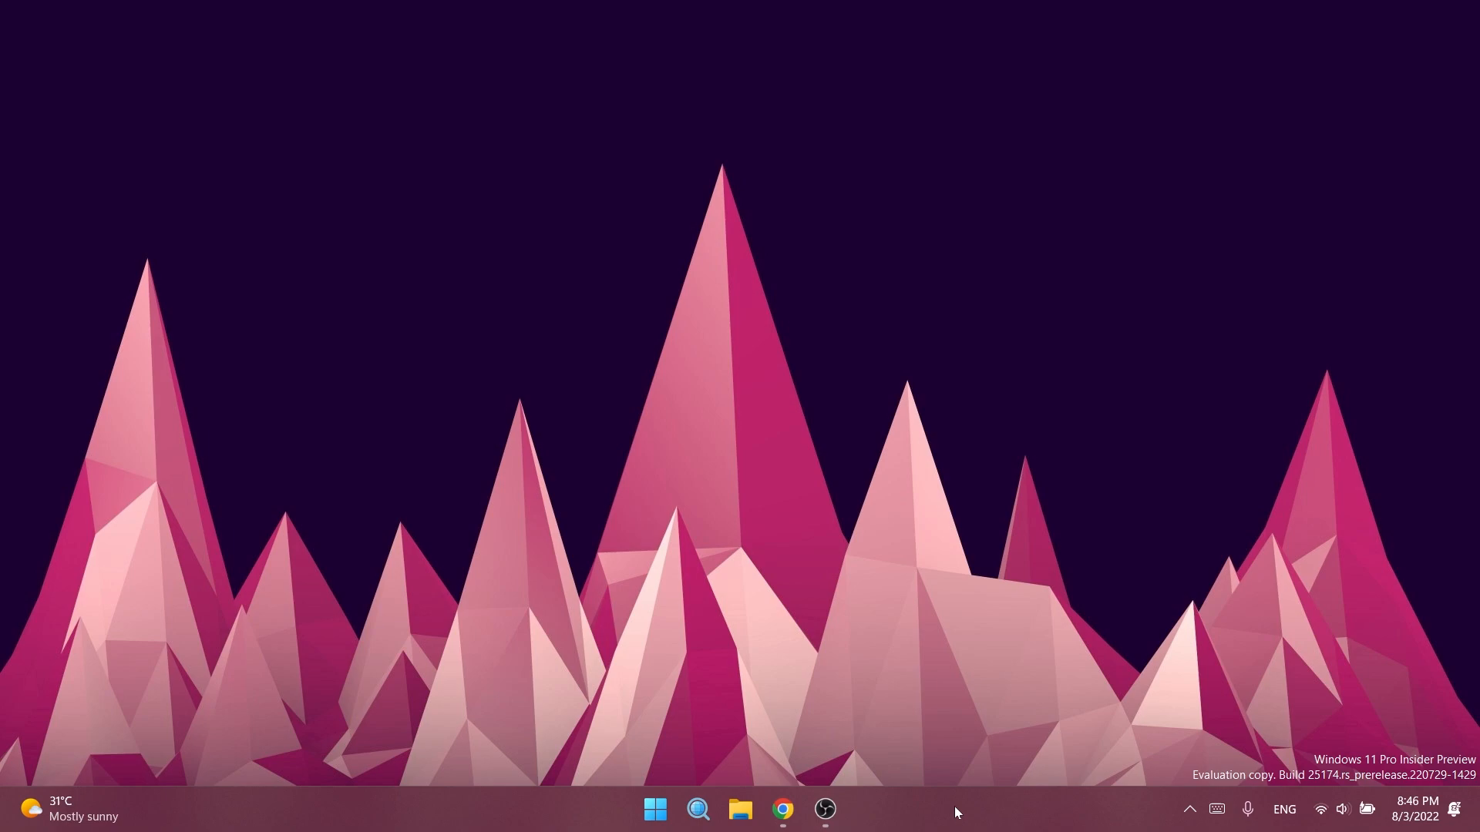
left_click(845, 809)
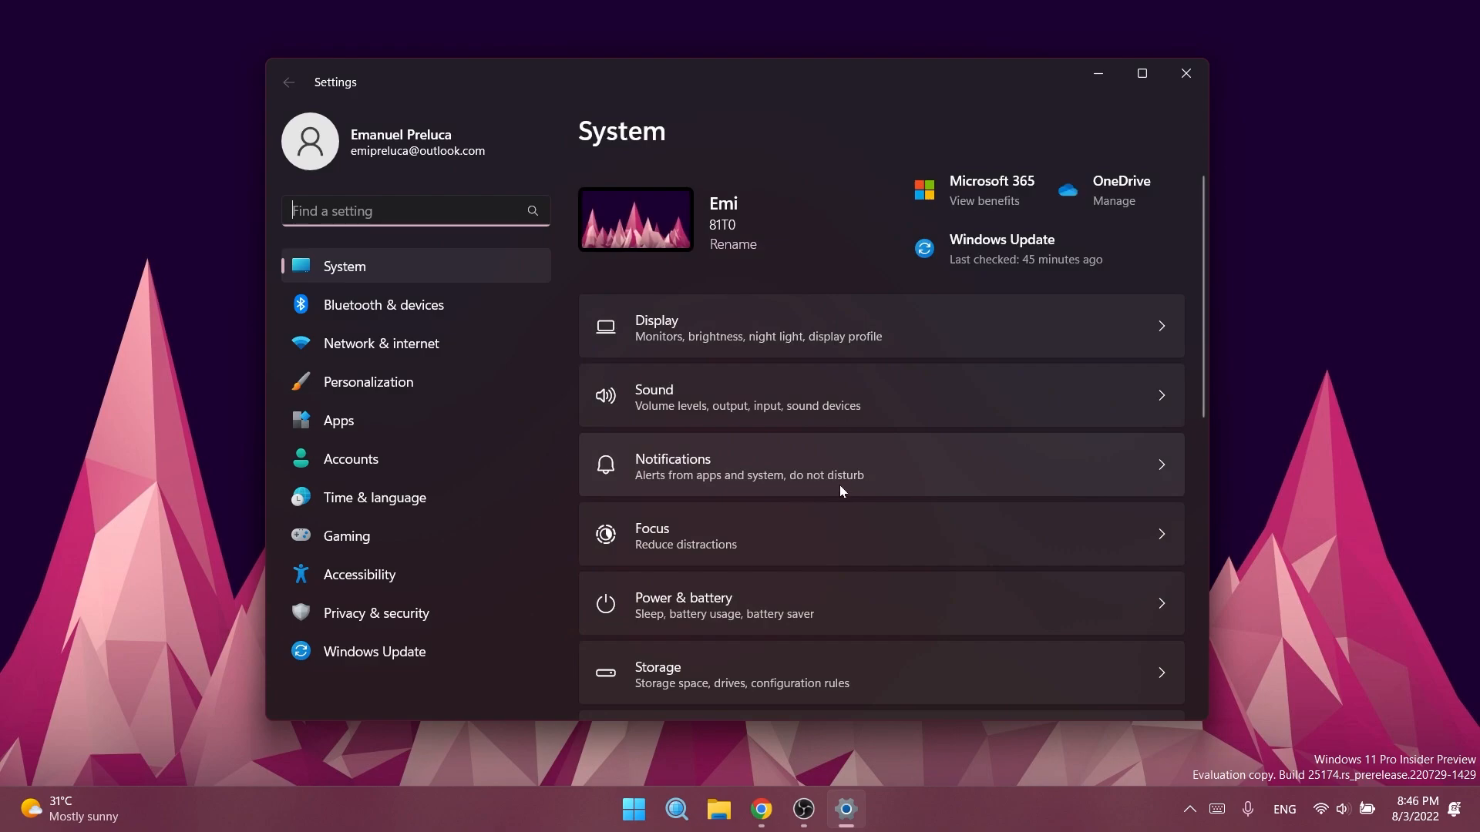
mouse_move(771, 488)
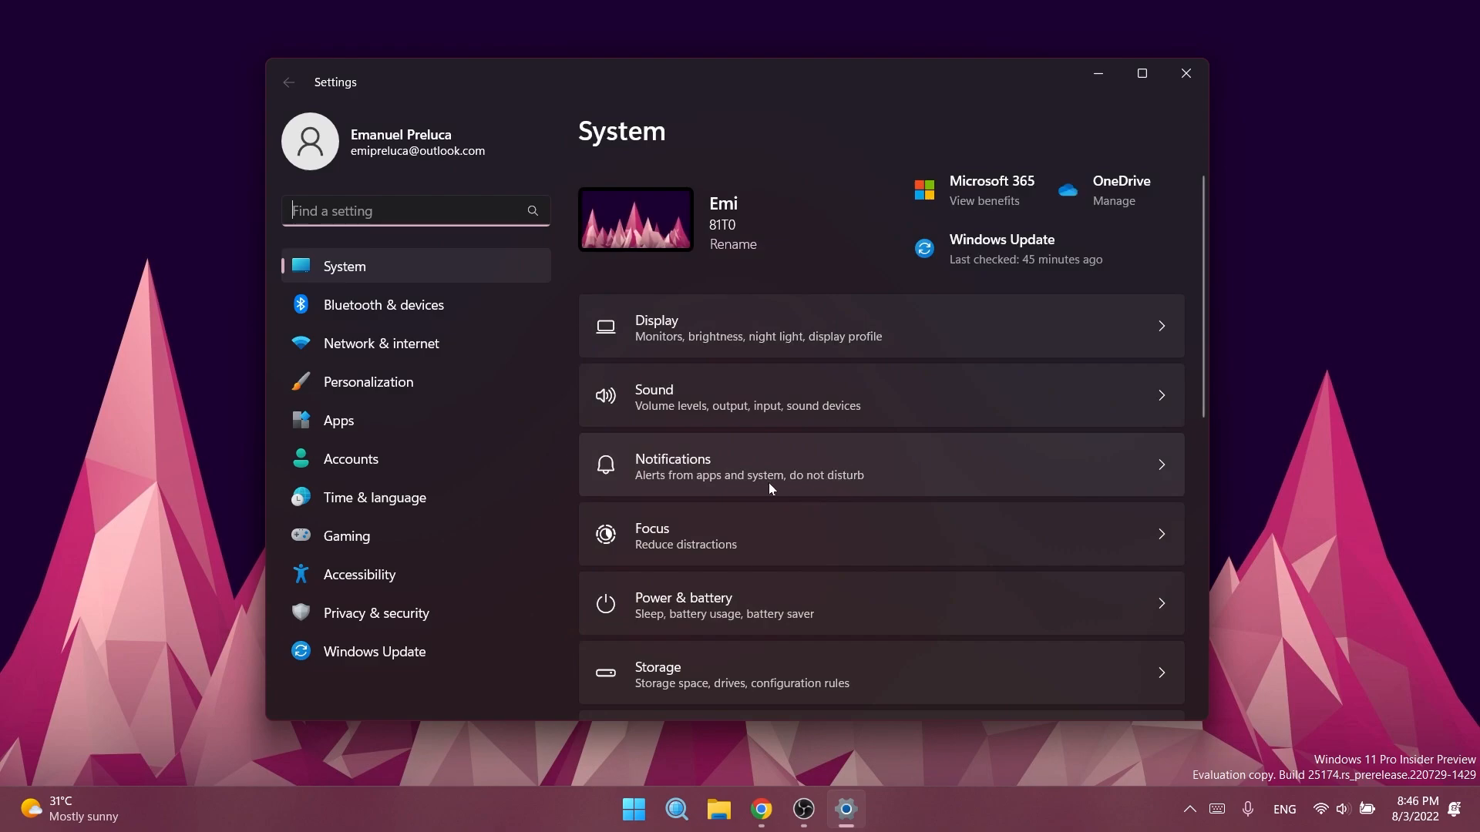
- View System > Storage usage by category, then close Settings to return to the desktop
left_click(658, 674)
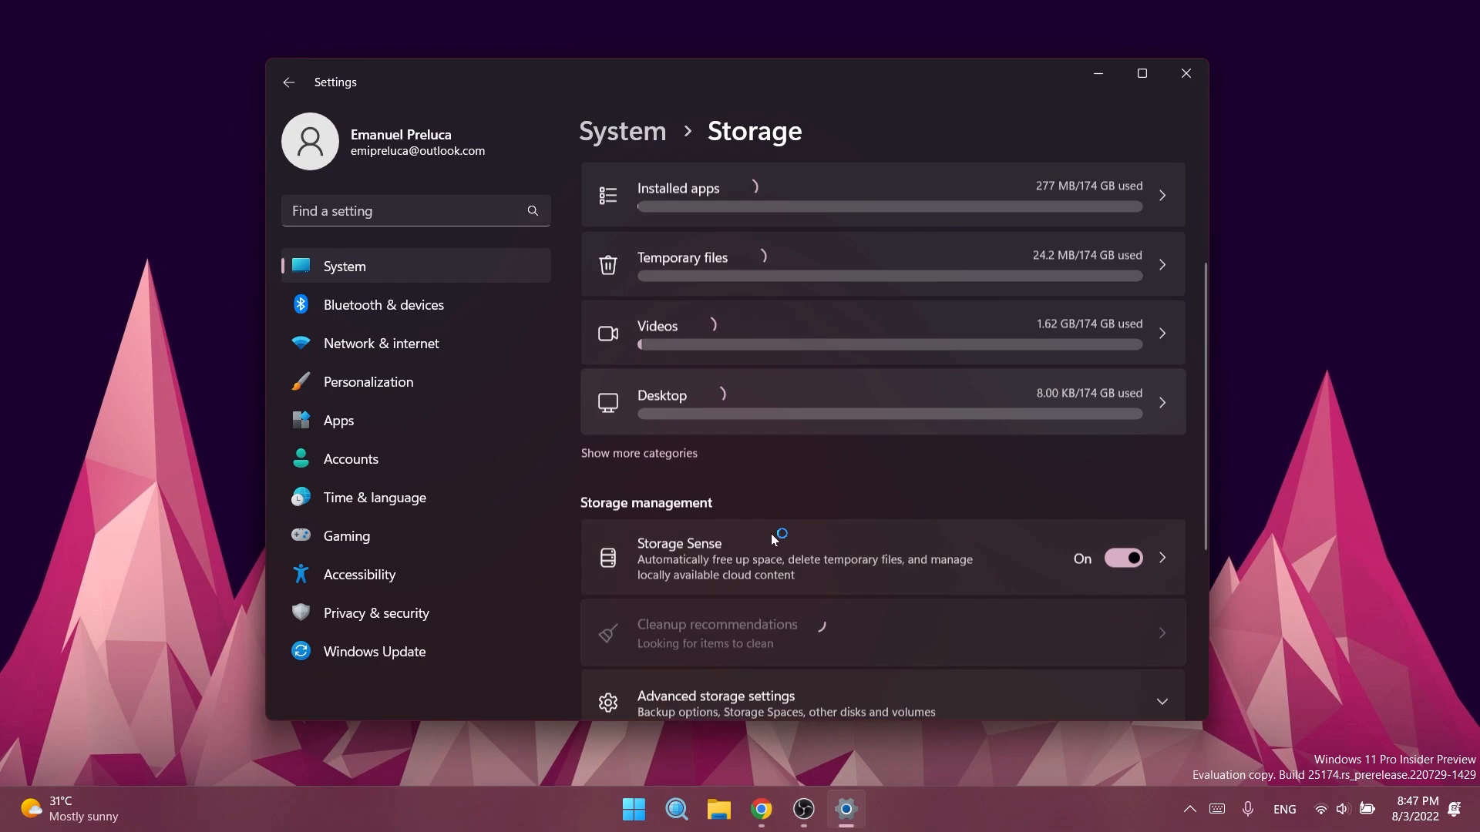
left_click(1185, 74)
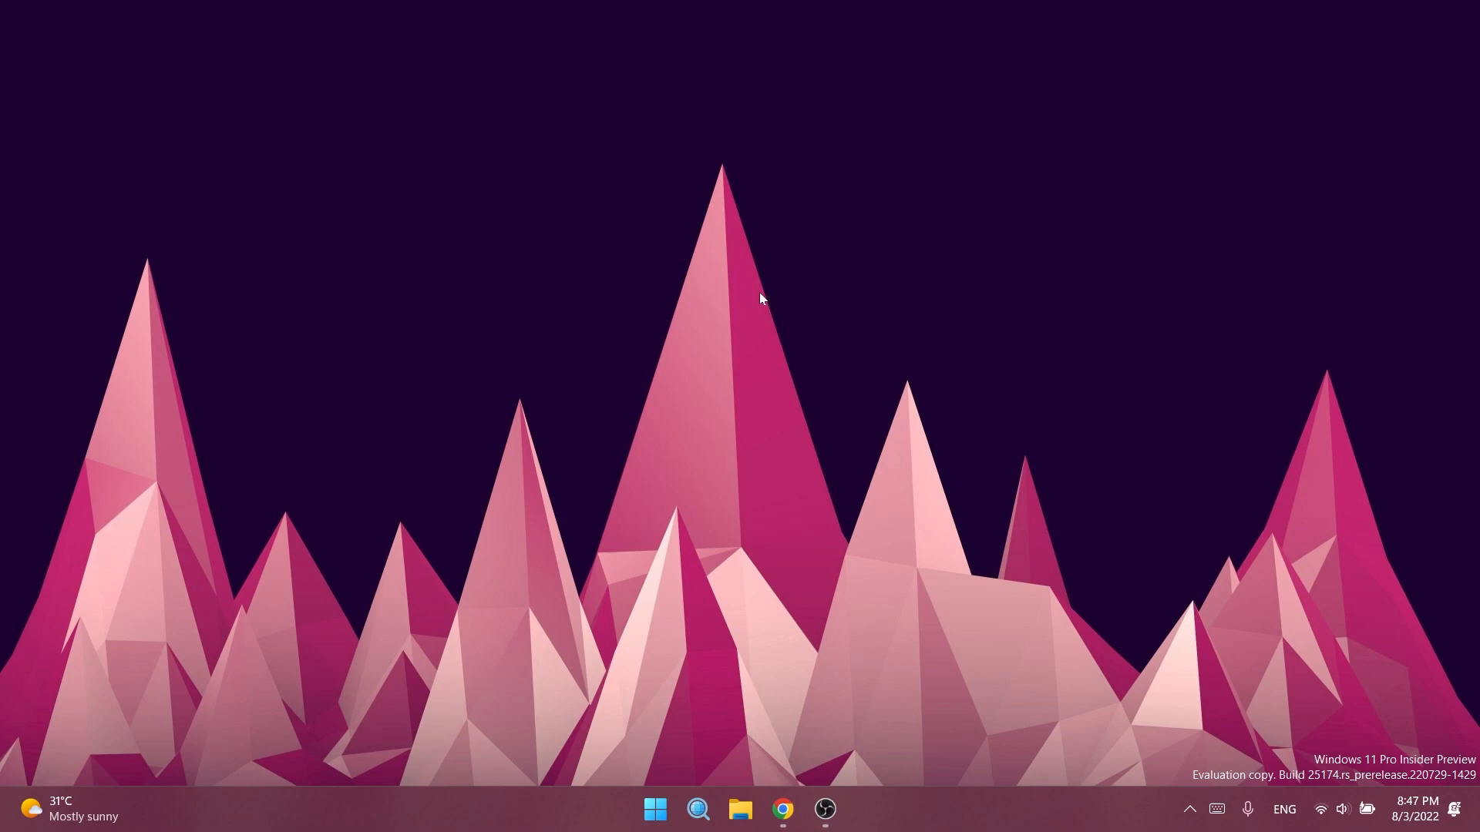
mouse_move(655, 325)
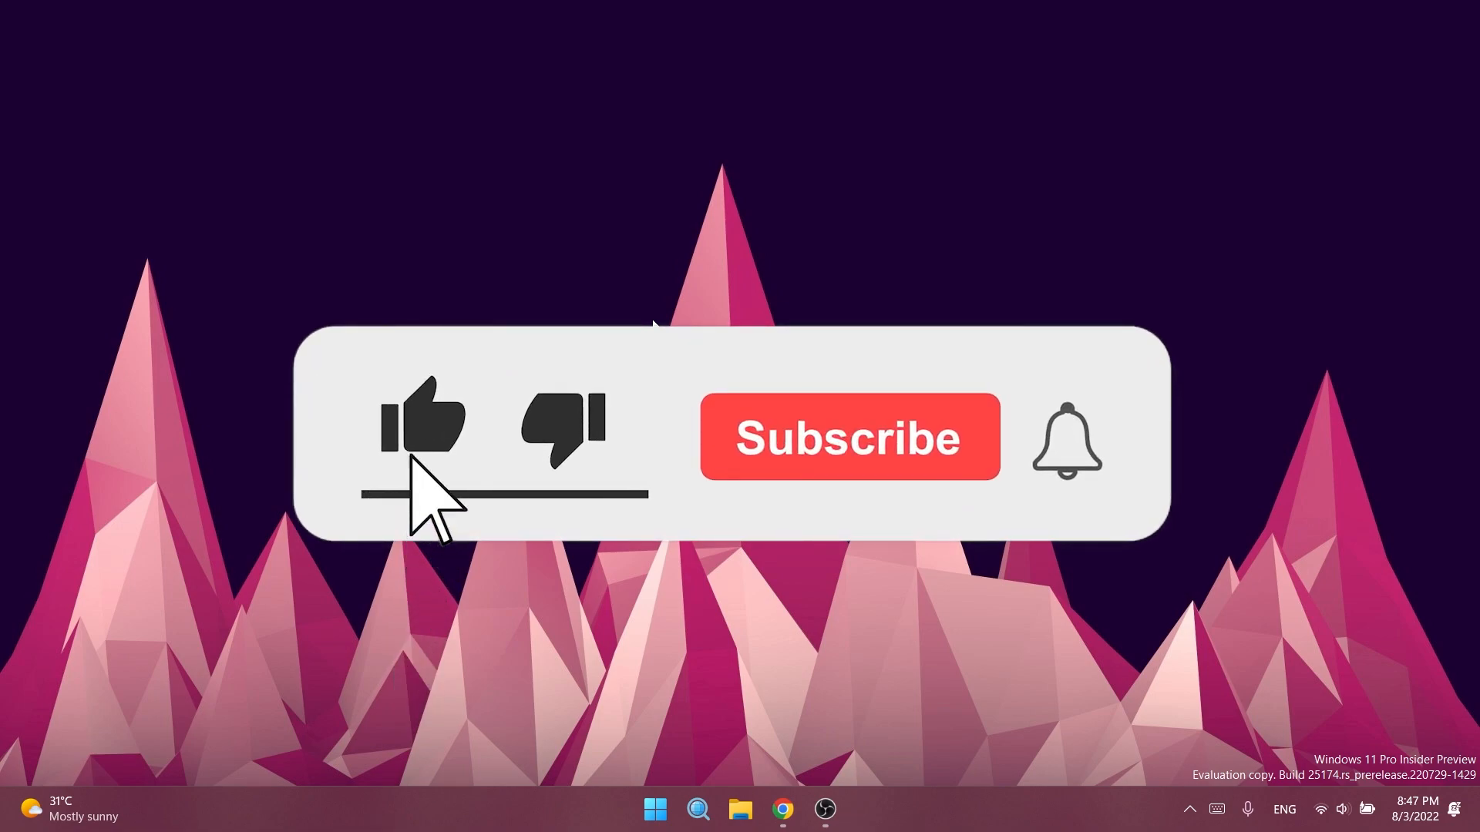
left_click(848, 436)
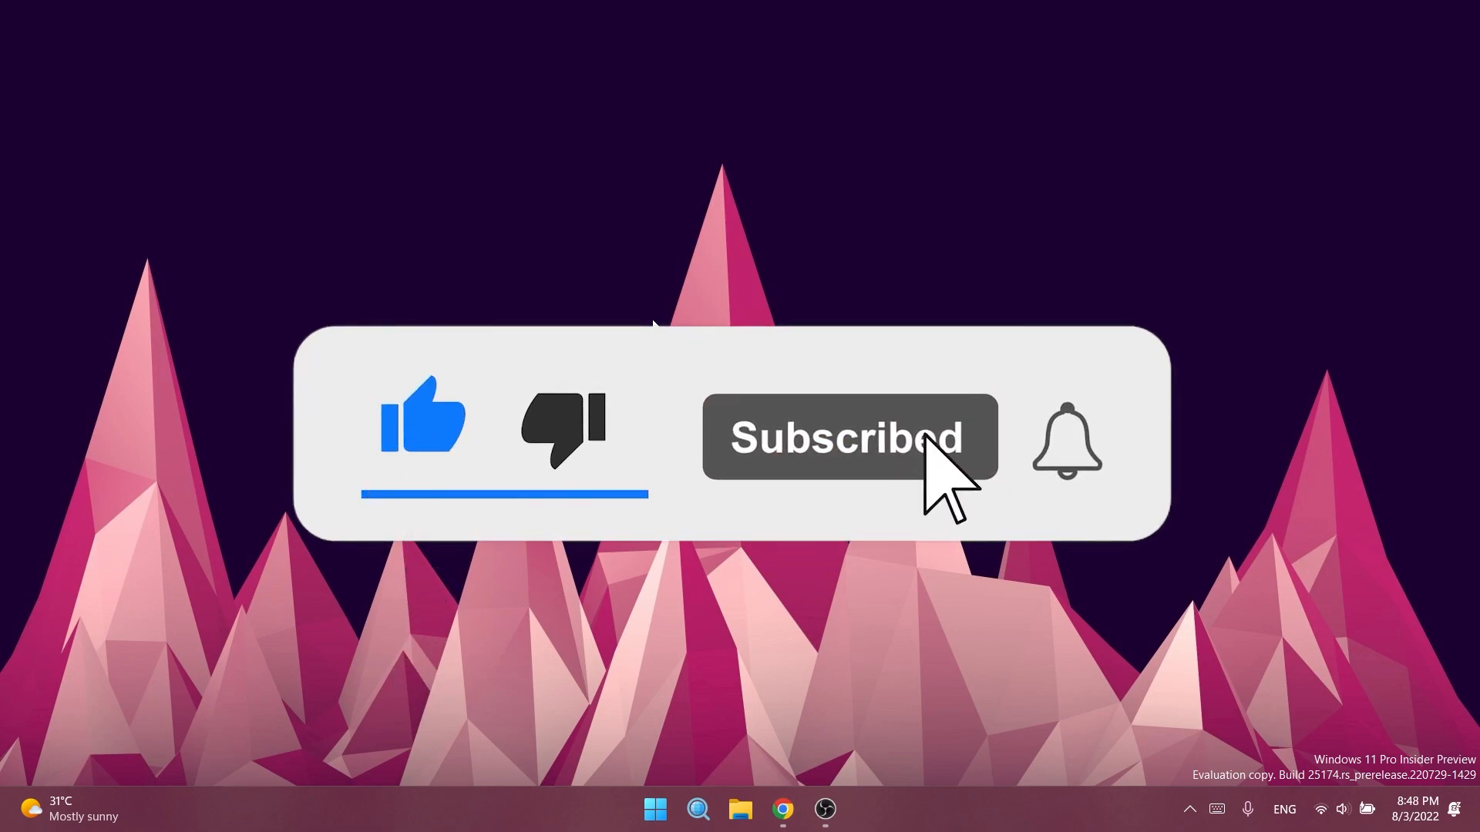